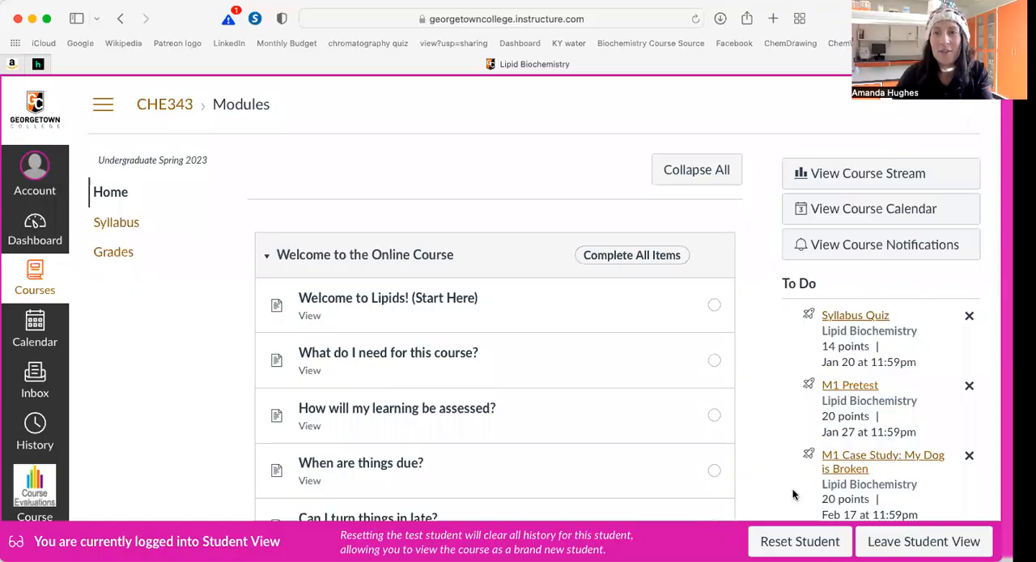
pyautogui.moveTo(448, 340)
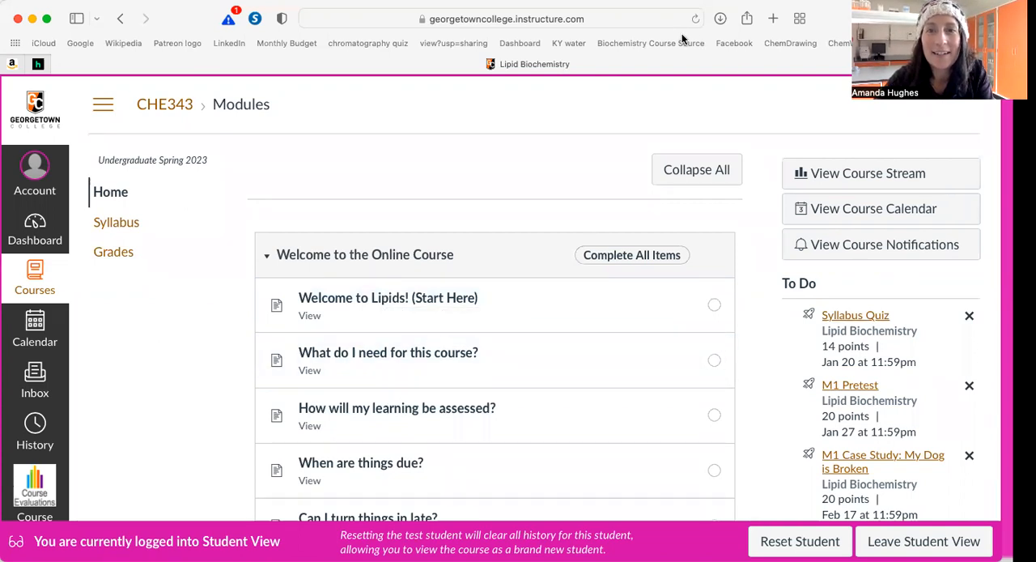
pyautogui.moveTo(474, 110)
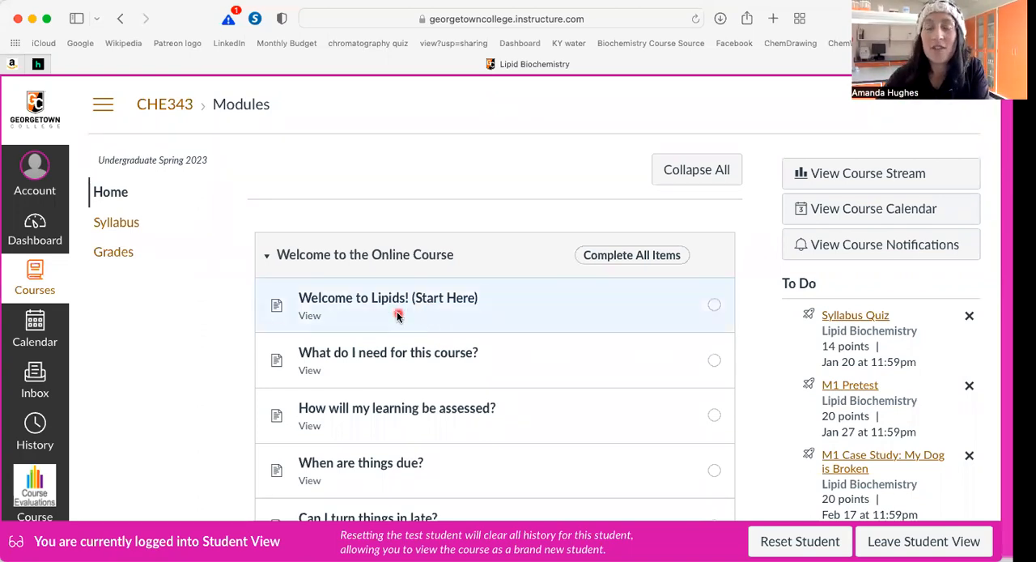
# Open the 'Welcome to Lipids! (Start Here)' page, then return to Modules via Home
pyautogui.scroll(-3)
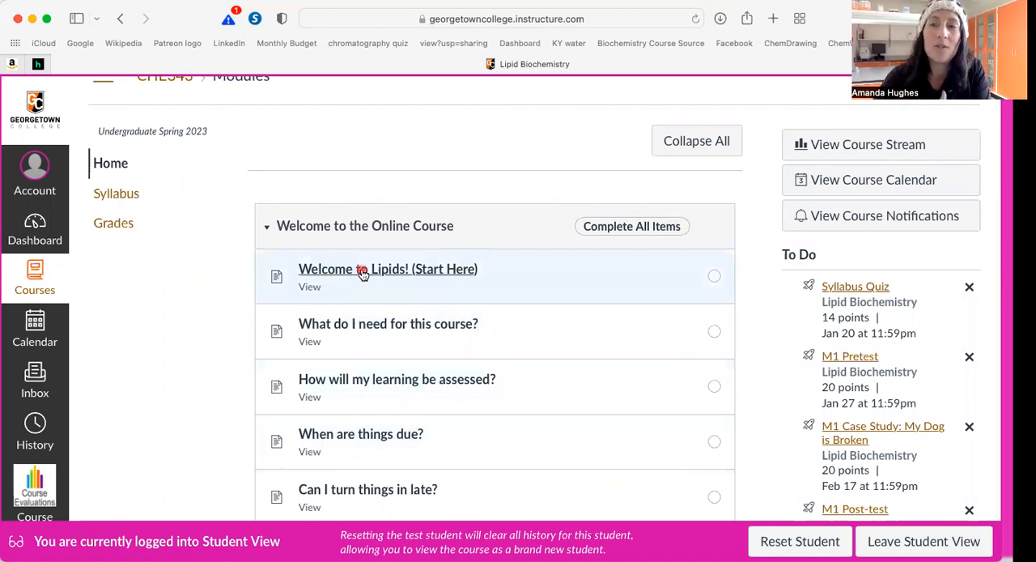
pyautogui.moveTo(388, 269)
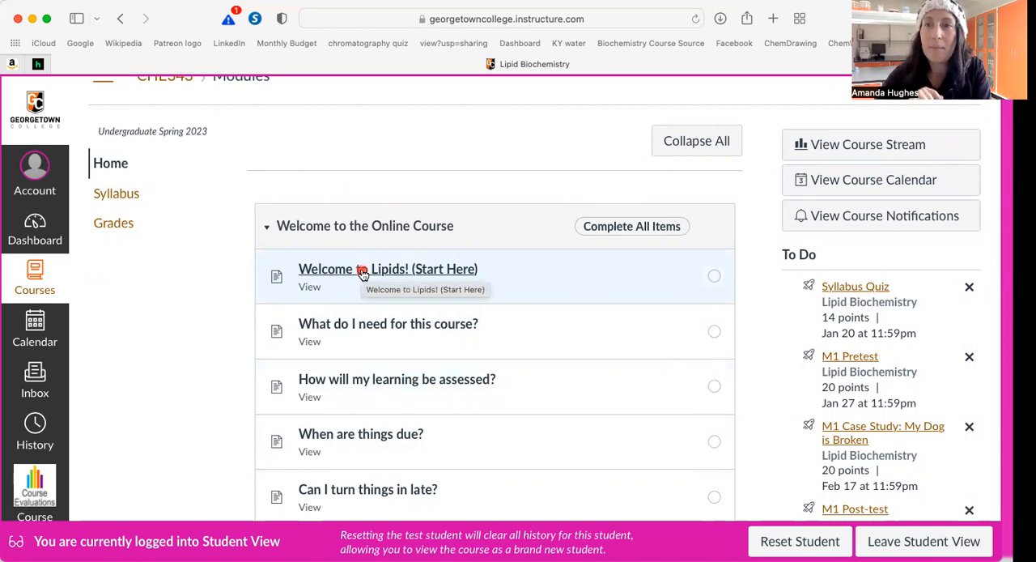
pyautogui.scroll(-3)
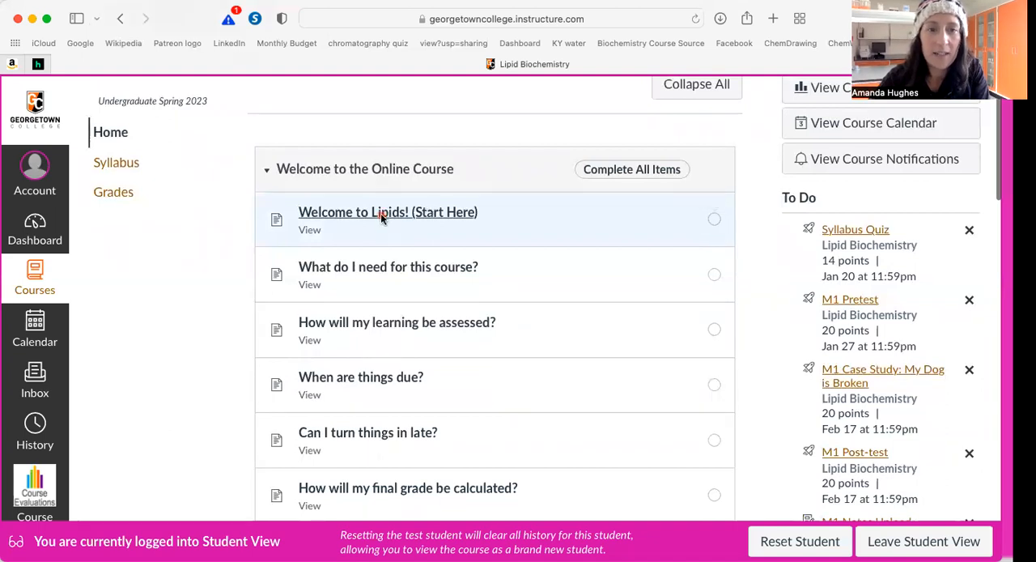
pyautogui.click(388, 211)
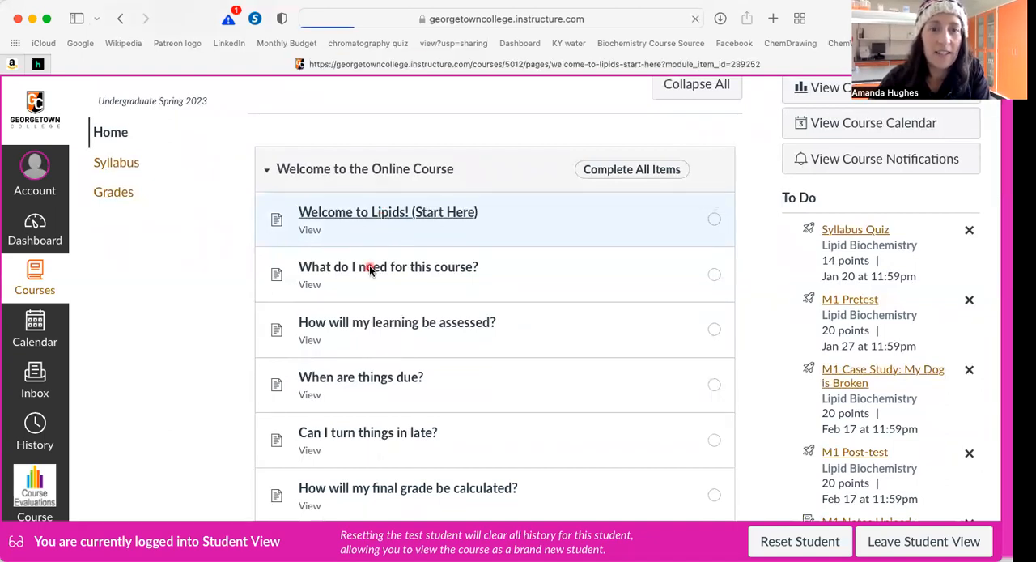
pyautogui.click(388, 211)
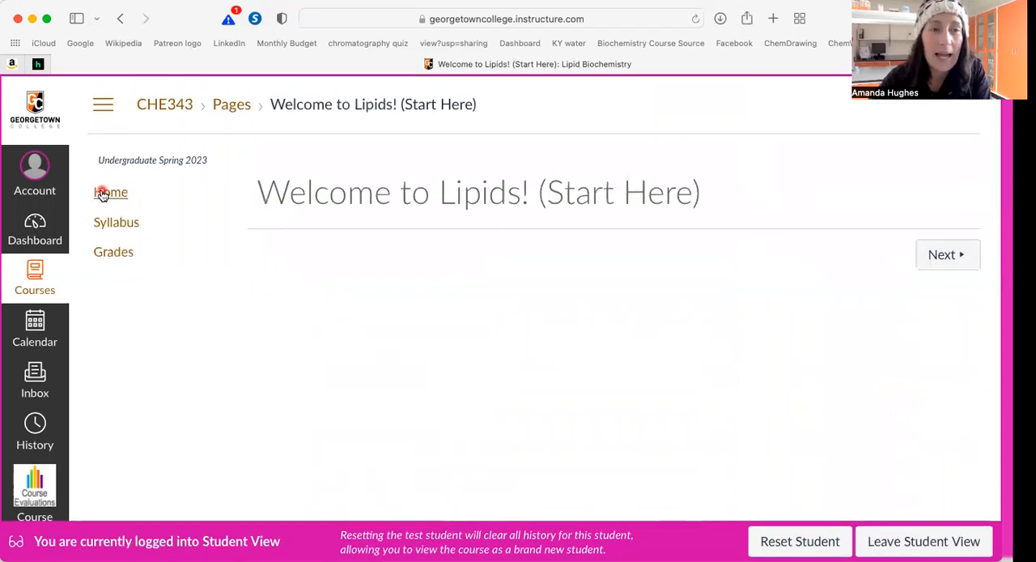
pyautogui.click(111, 192)
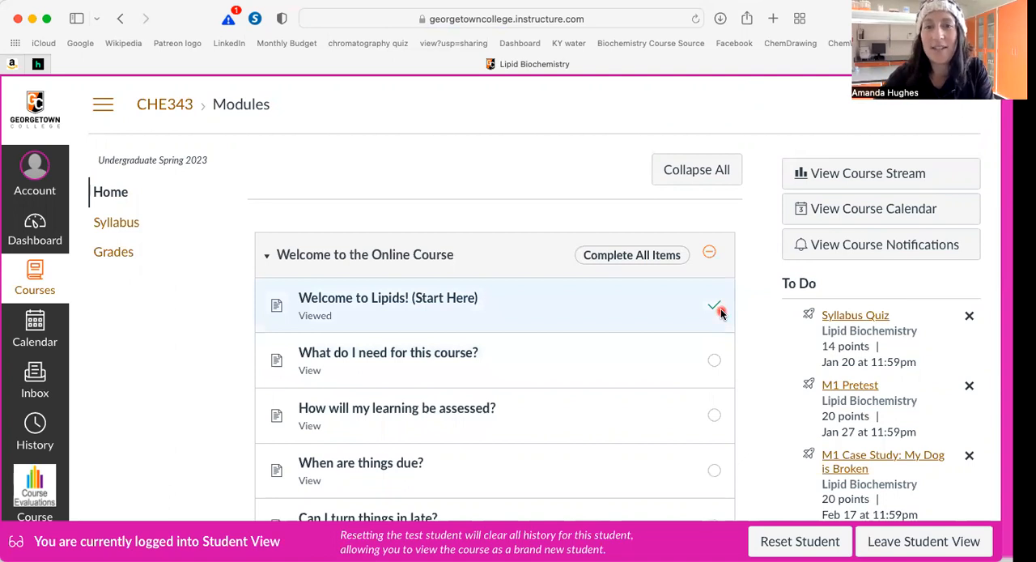
pyautogui.moveTo(532, 303)
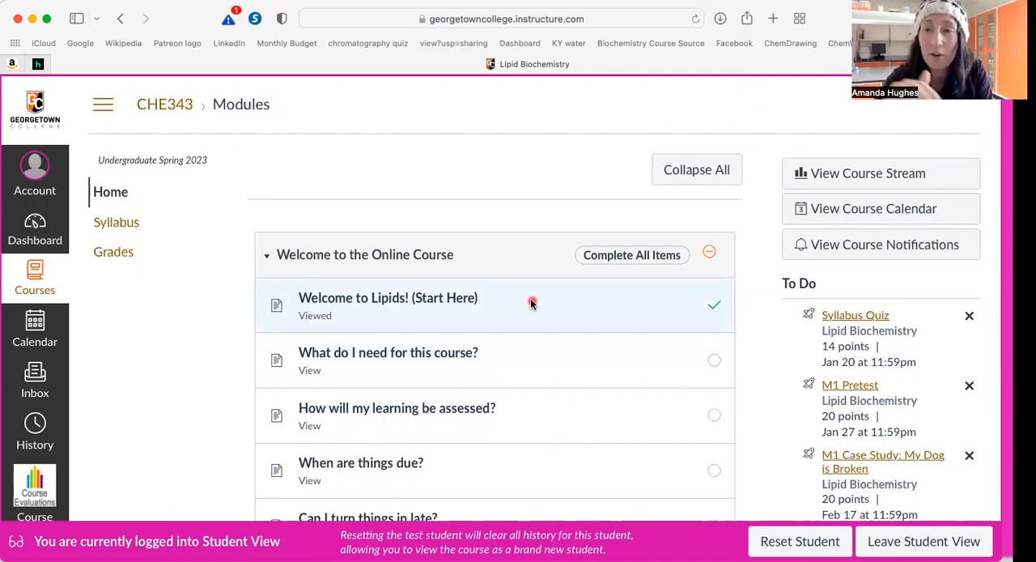
pyautogui.scroll(-3)
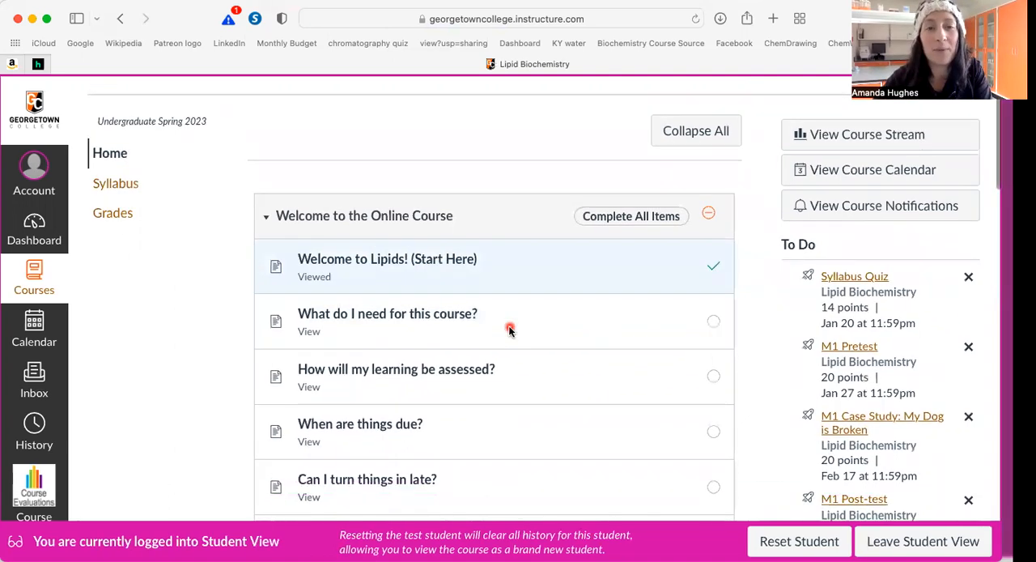
pyautogui.scroll(-3)
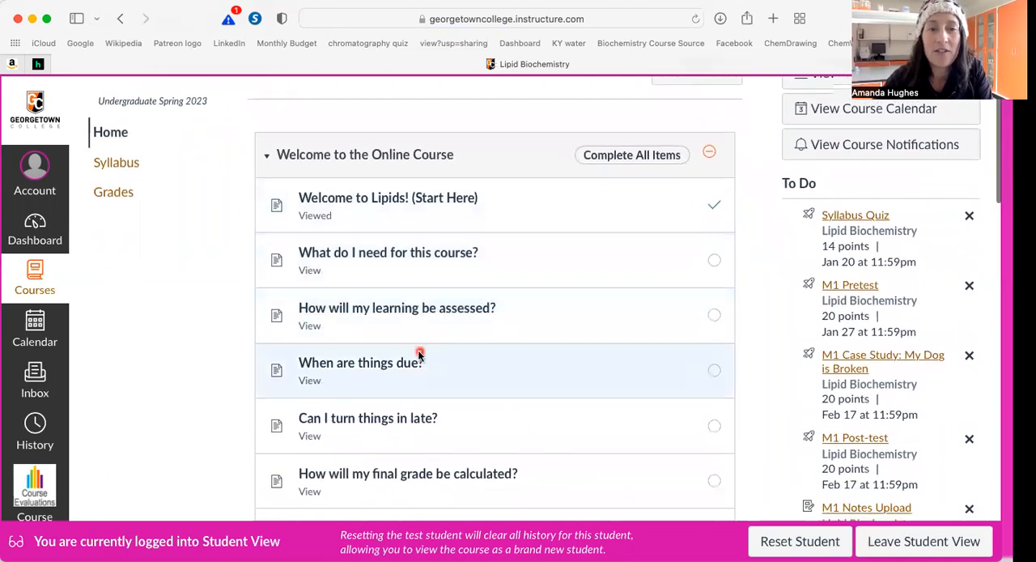
pyautogui.scroll(-3)
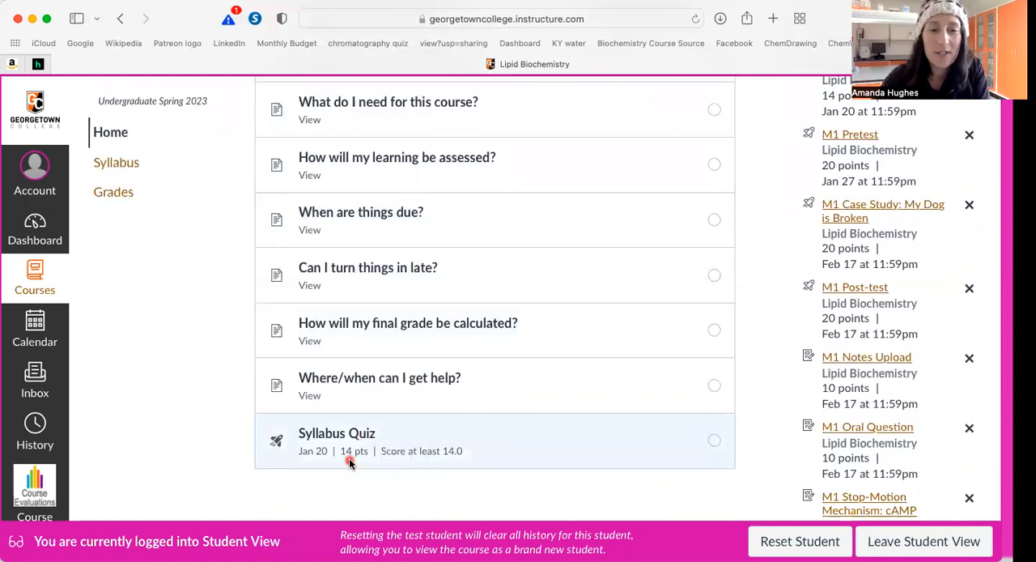
pyautogui.moveTo(447, 464)
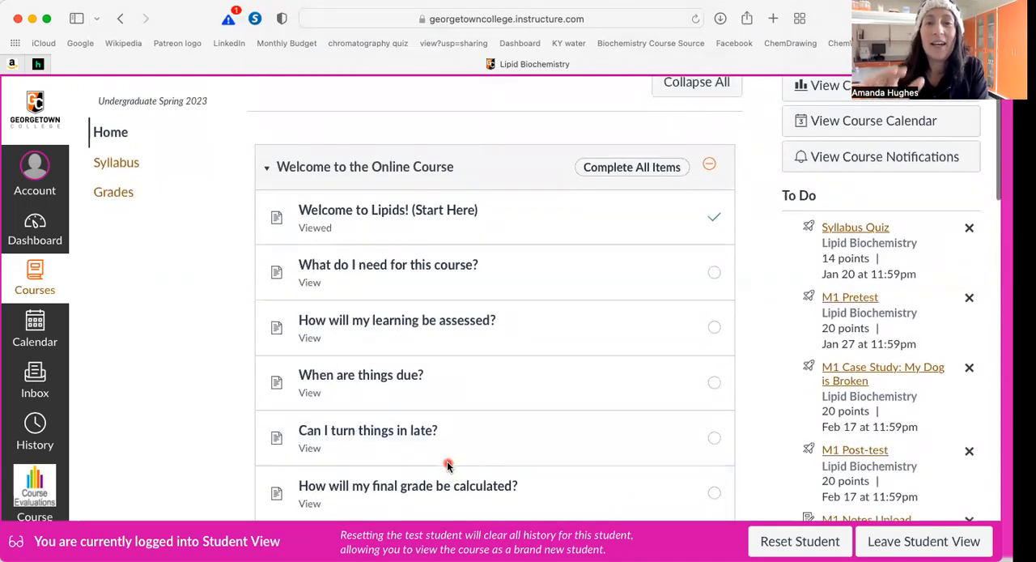
pyautogui.moveTo(520, 282)
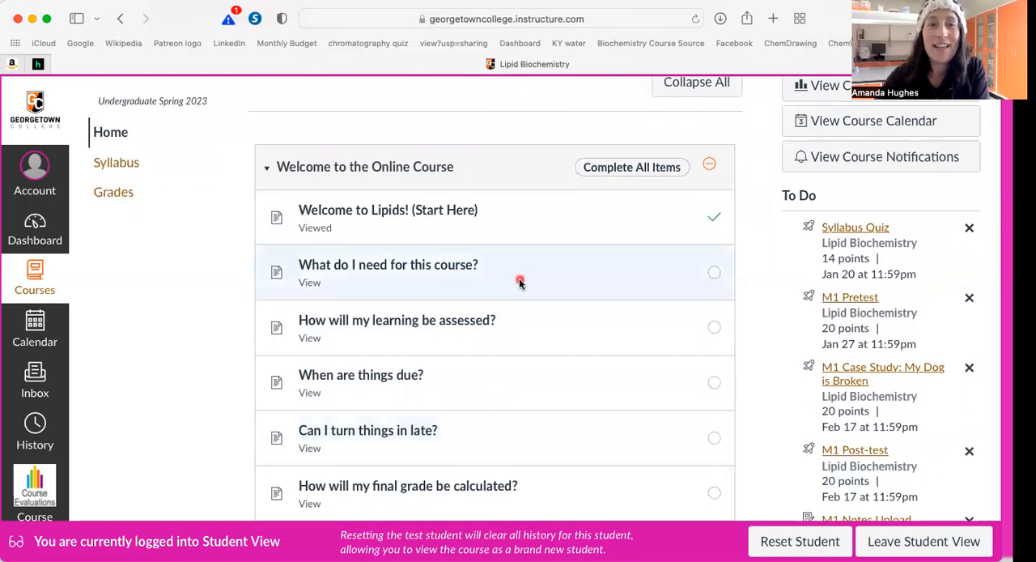
pyautogui.scroll(-3)
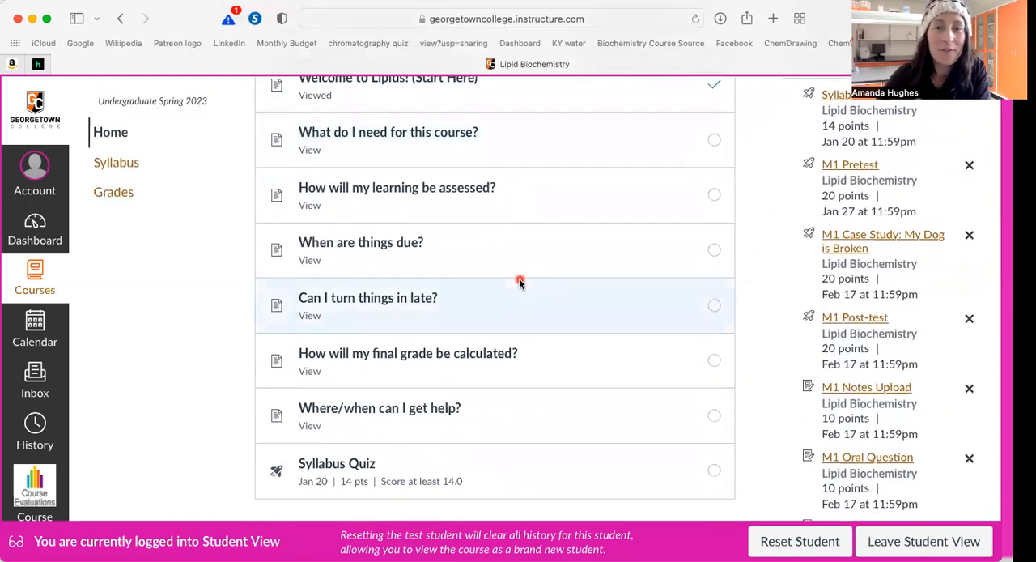
pyautogui.scroll(-3)
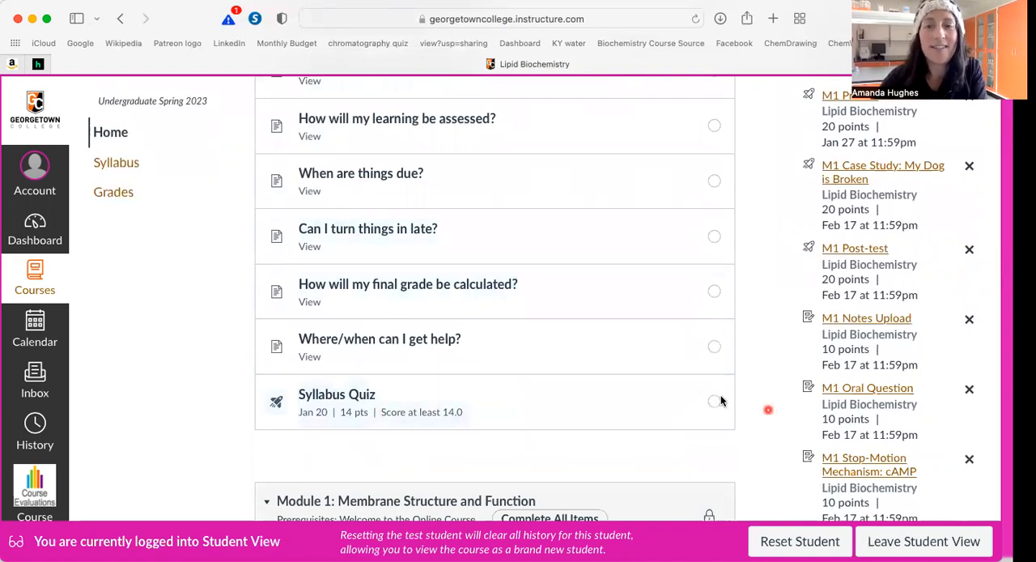
pyautogui.scroll(-3)
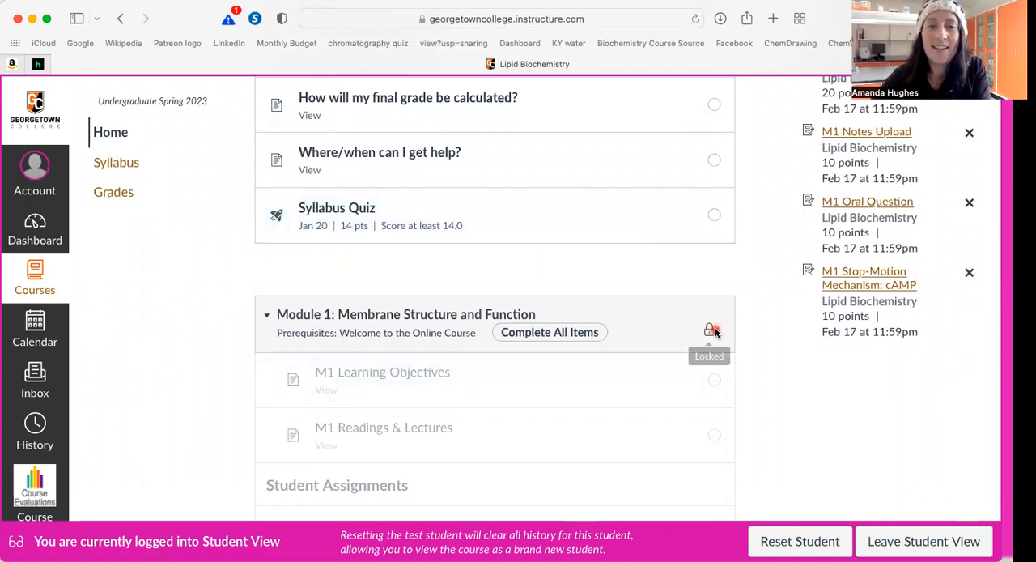
# Scroll through Module 1: Membrane Structure and Function to show its locked readings and assignments
pyautogui.scroll(-3)
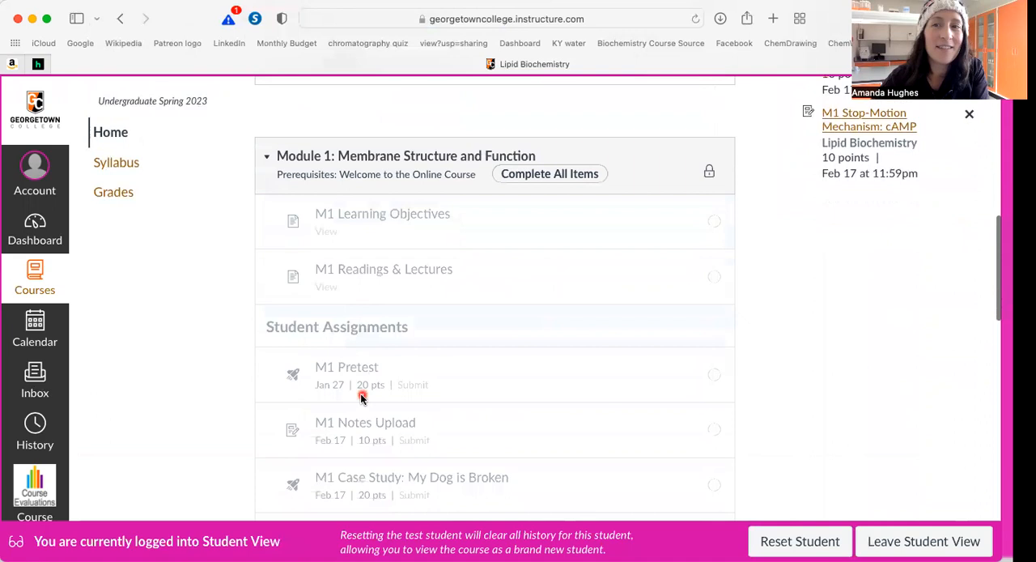
pyautogui.moveTo(397, 338)
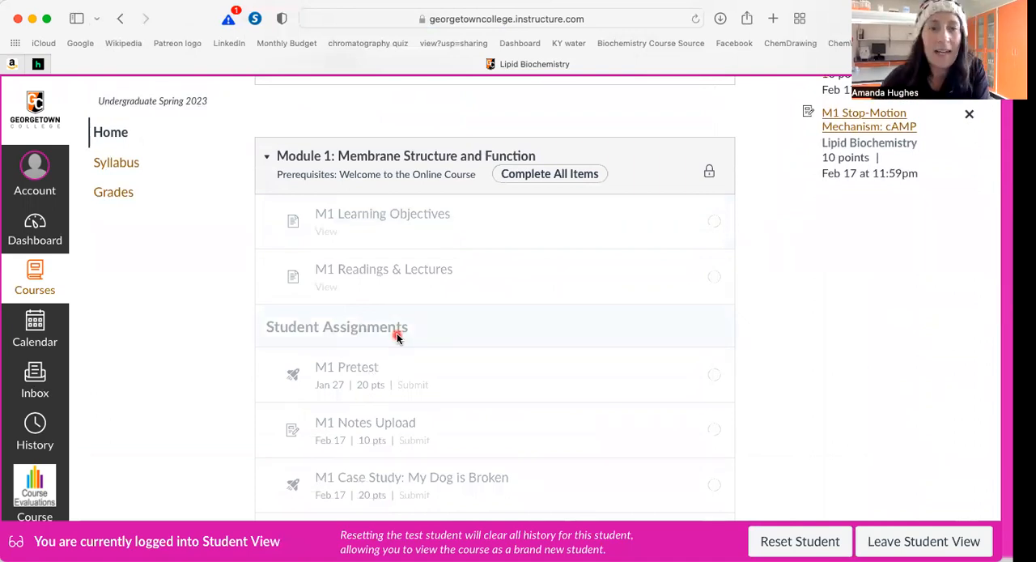
pyautogui.moveTo(709, 172)
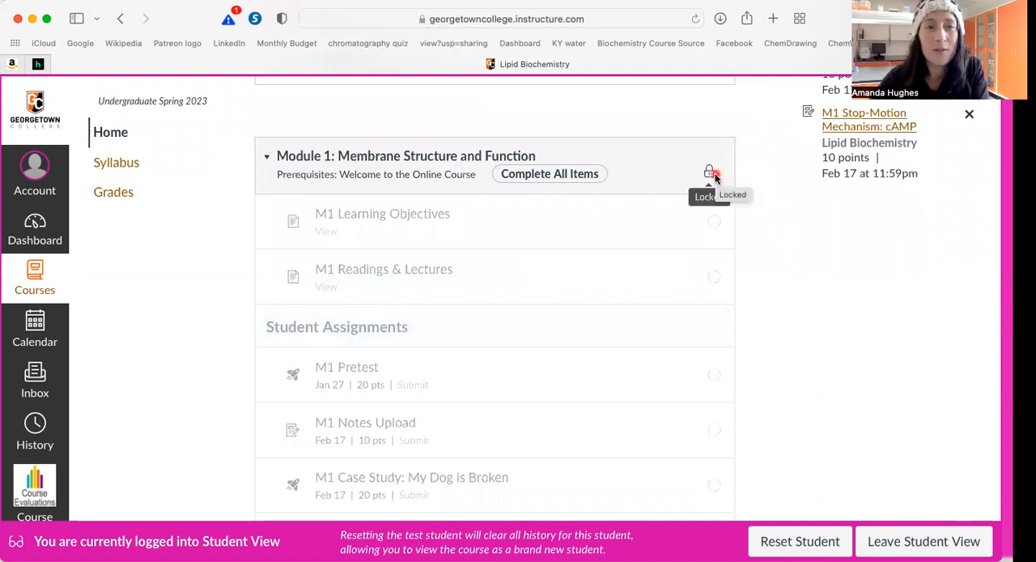
pyautogui.moveTo(365, 186)
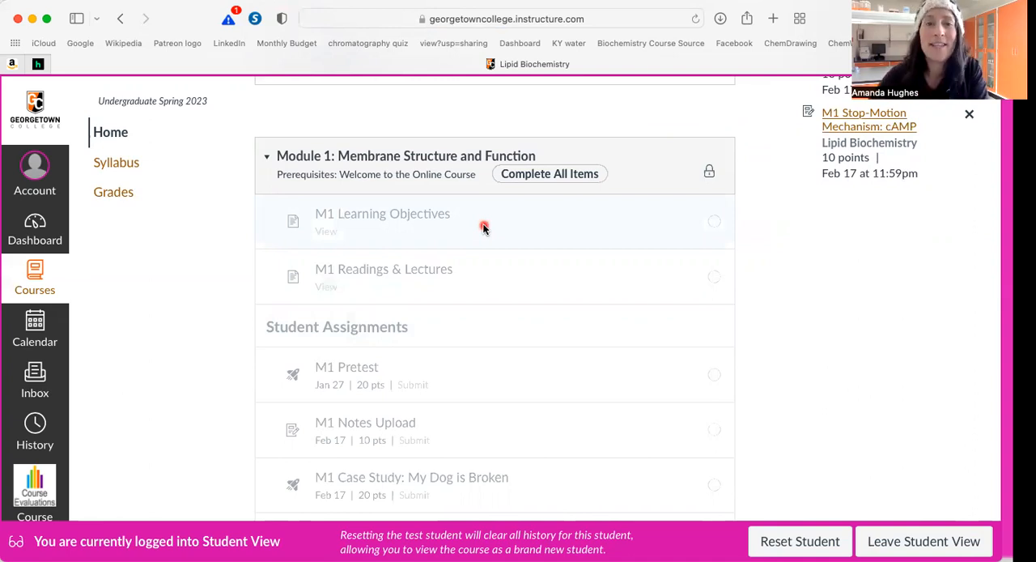
pyautogui.moveTo(605, 252)
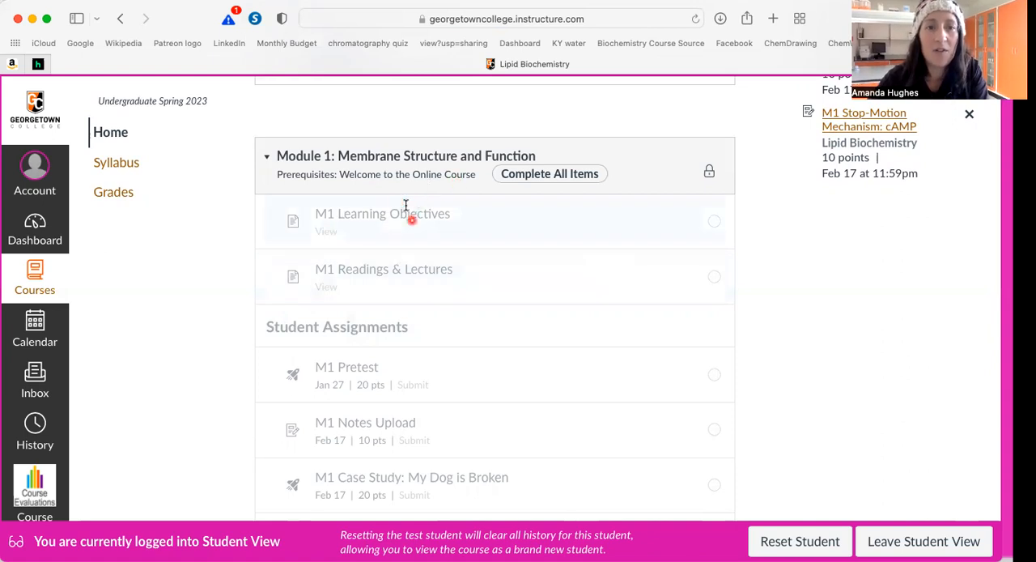
pyautogui.moveTo(380, 226)
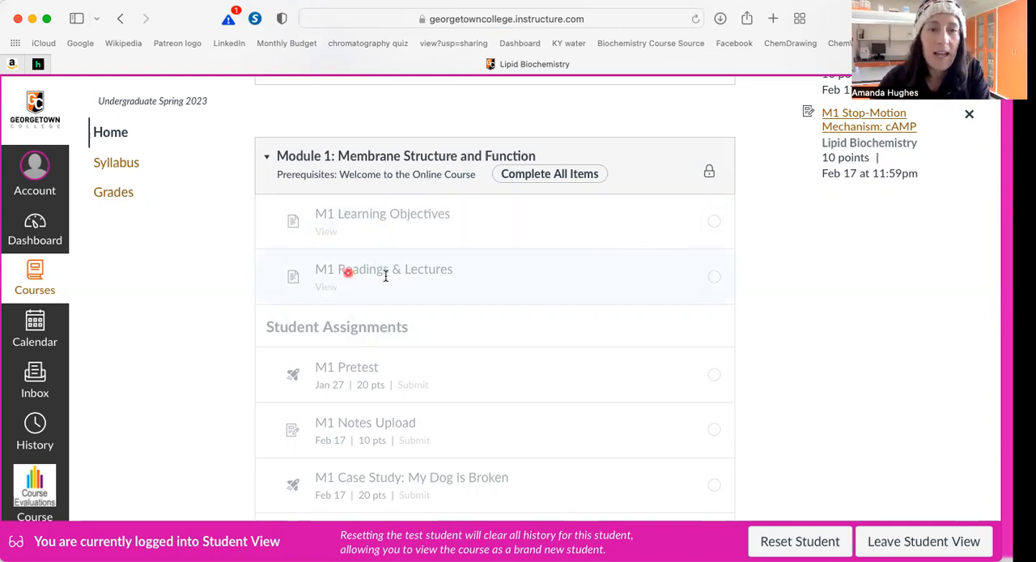
pyautogui.moveTo(402, 270)
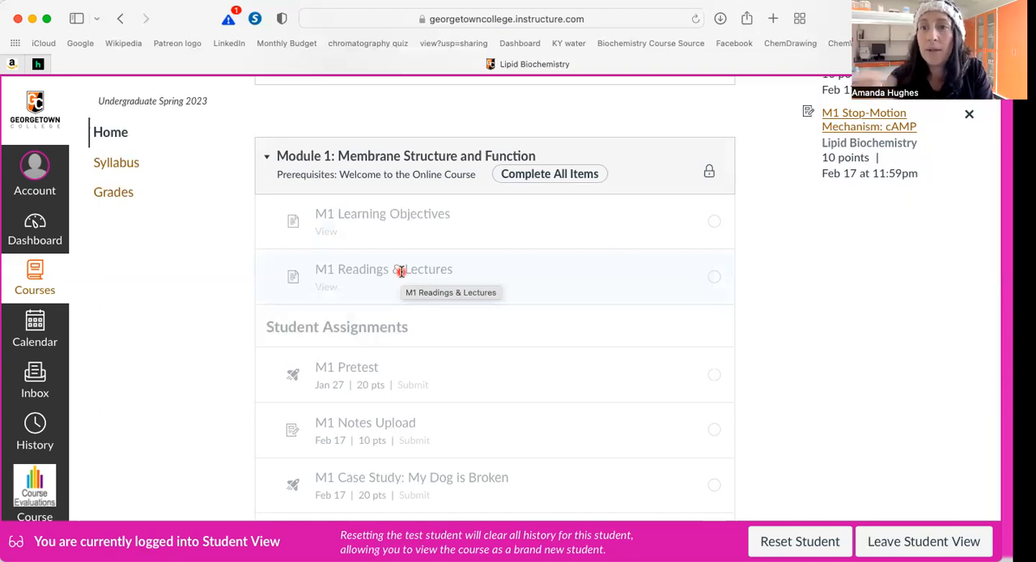
pyautogui.scroll(-3)
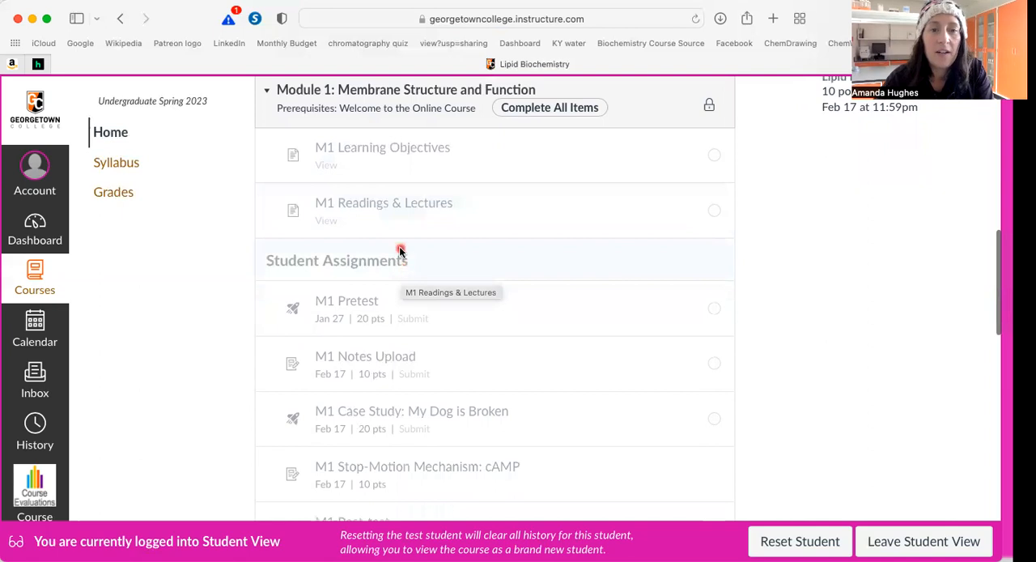
pyautogui.scroll(-3)
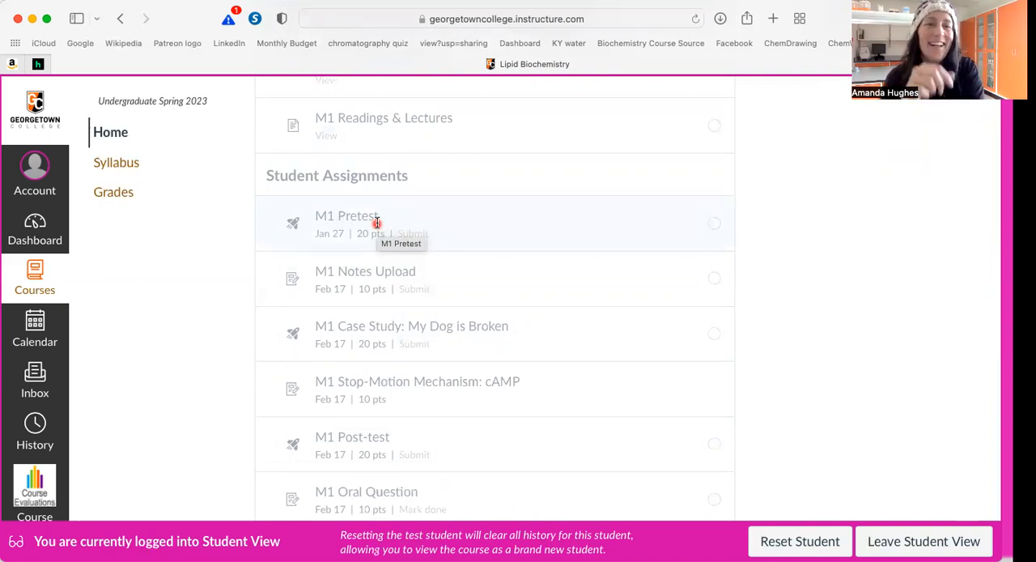
pyautogui.moveTo(477, 305)
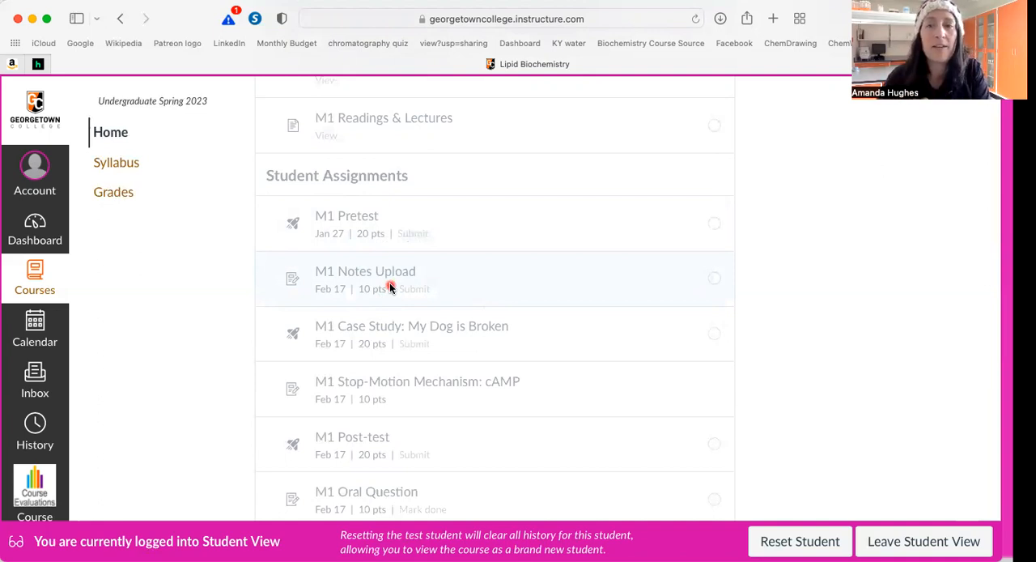
pyautogui.scroll(-3)
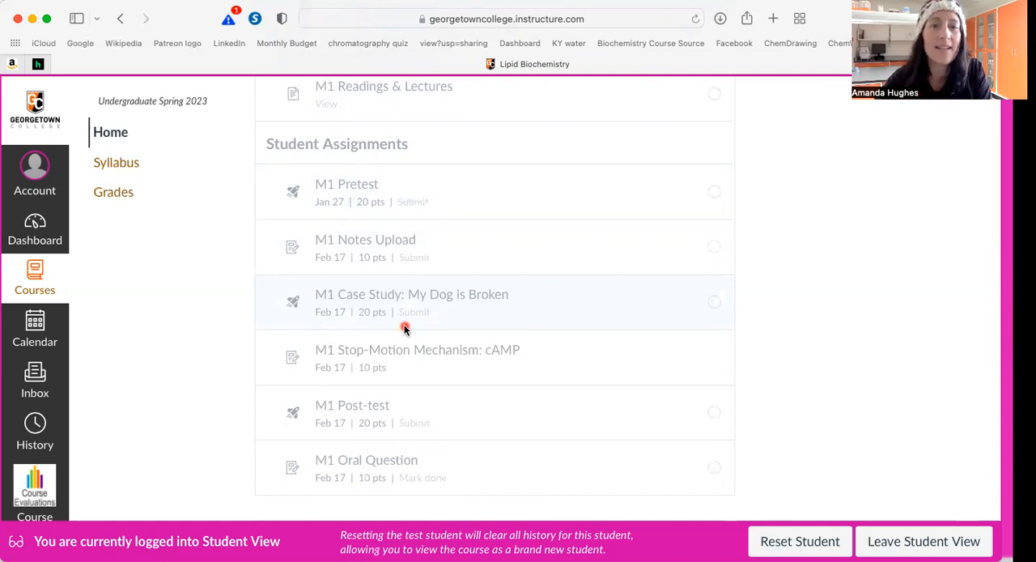
pyautogui.moveTo(435, 306)
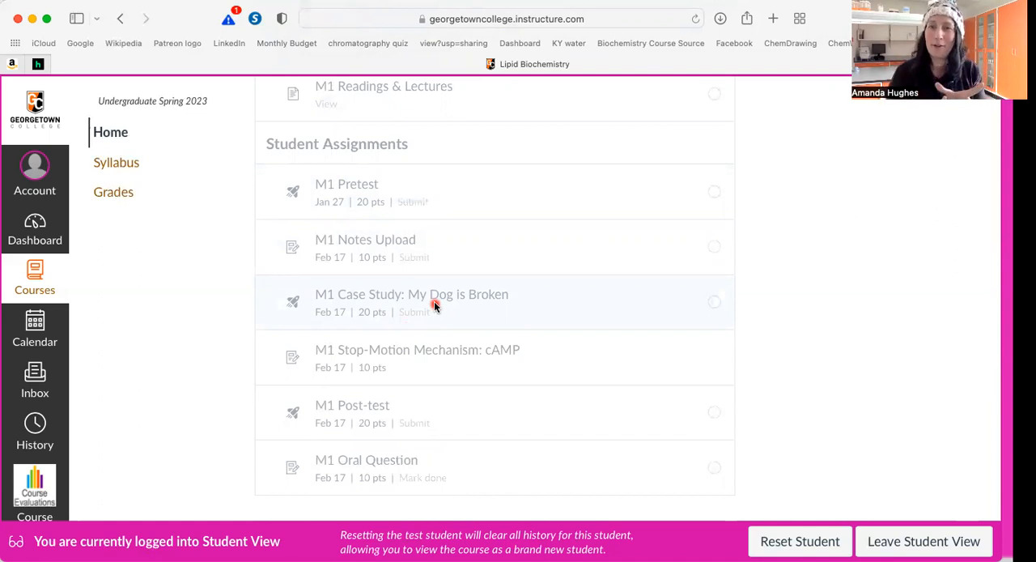
pyautogui.scroll(-3)
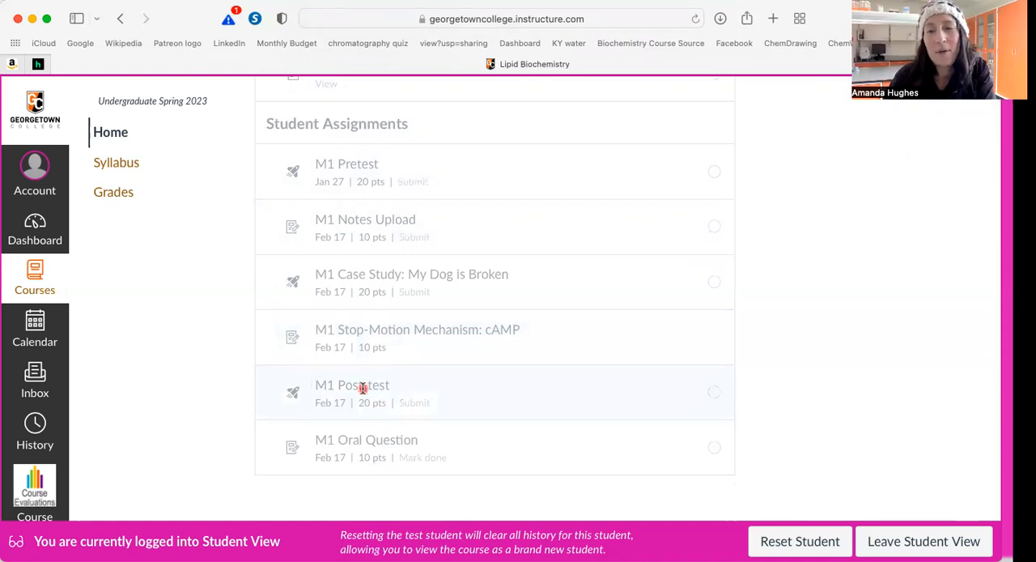
pyautogui.moveTo(362, 385)
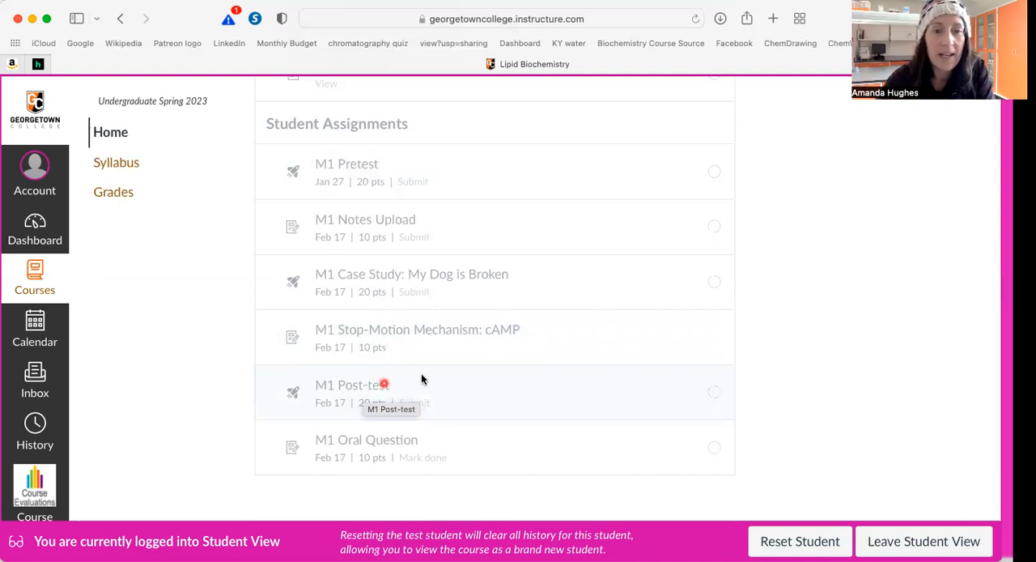
pyautogui.moveTo(452, 376)
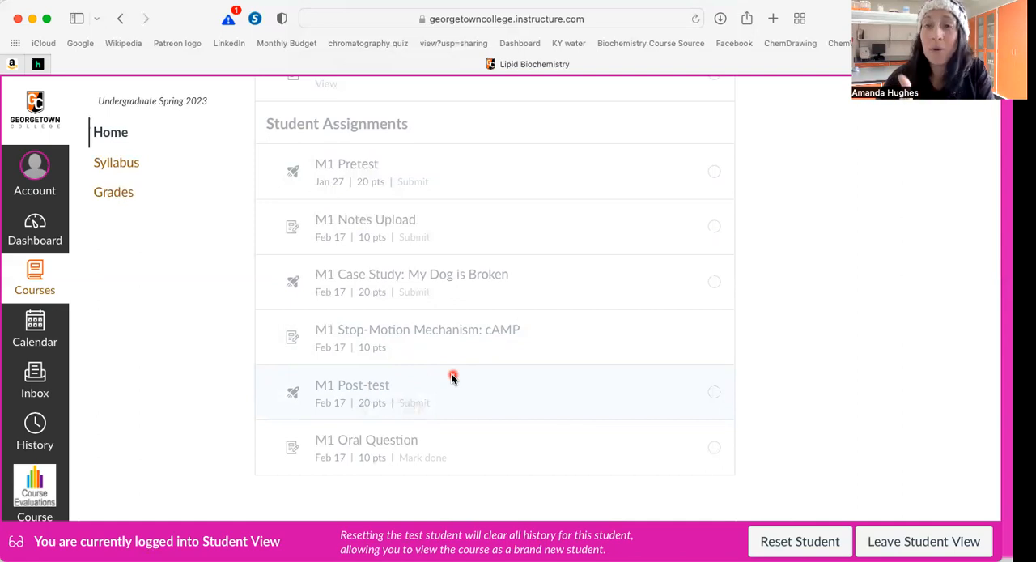
pyautogui.scroll(-3)
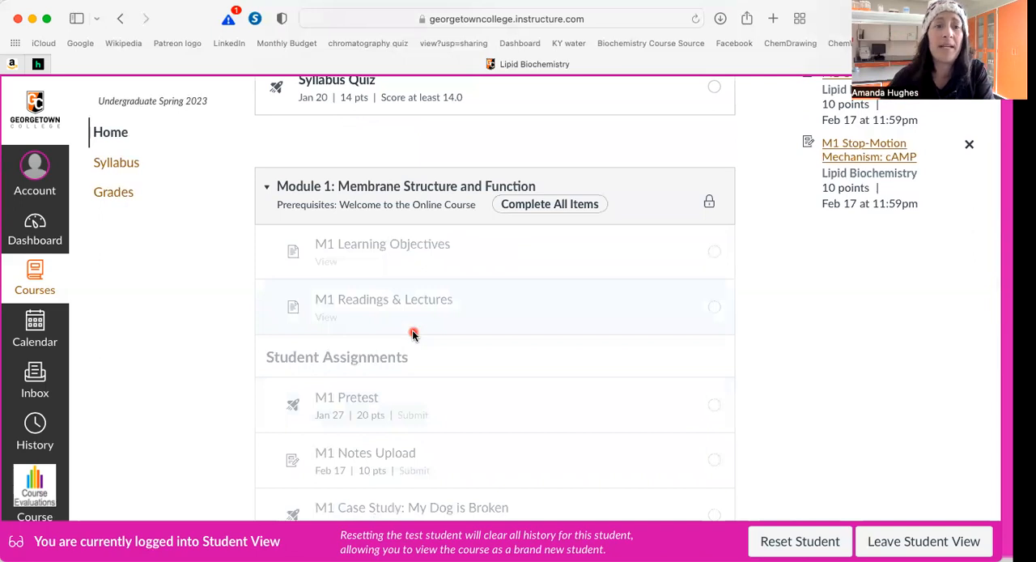
# Scroll past locked Module 2: Fatty Acid Nomenclature and Metabolism to MCAT Prep Test Questions
pyautogui.scroll(-3)
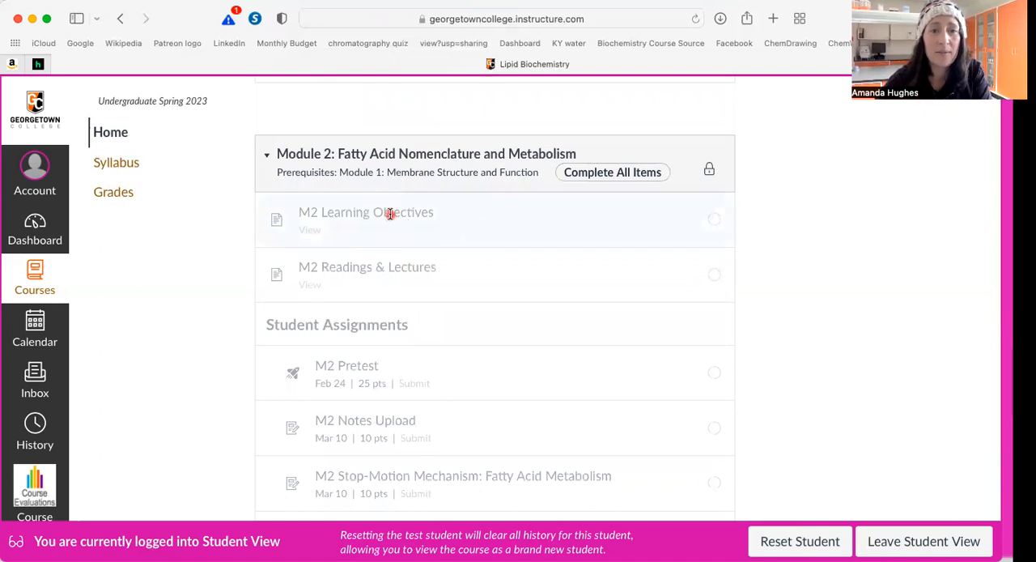
pyautogui.scroll(-3)
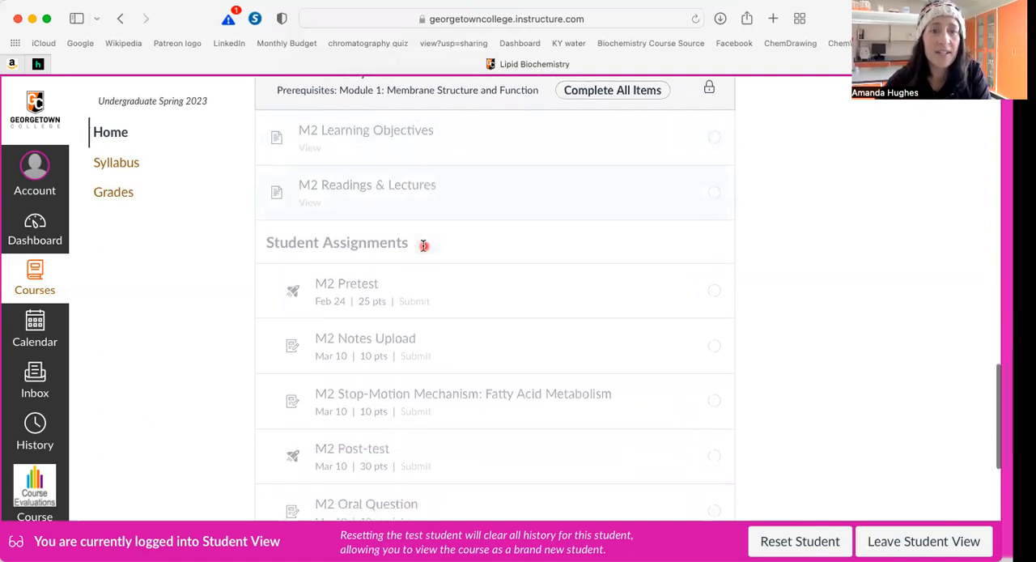
pyautogui.scroll(-3)
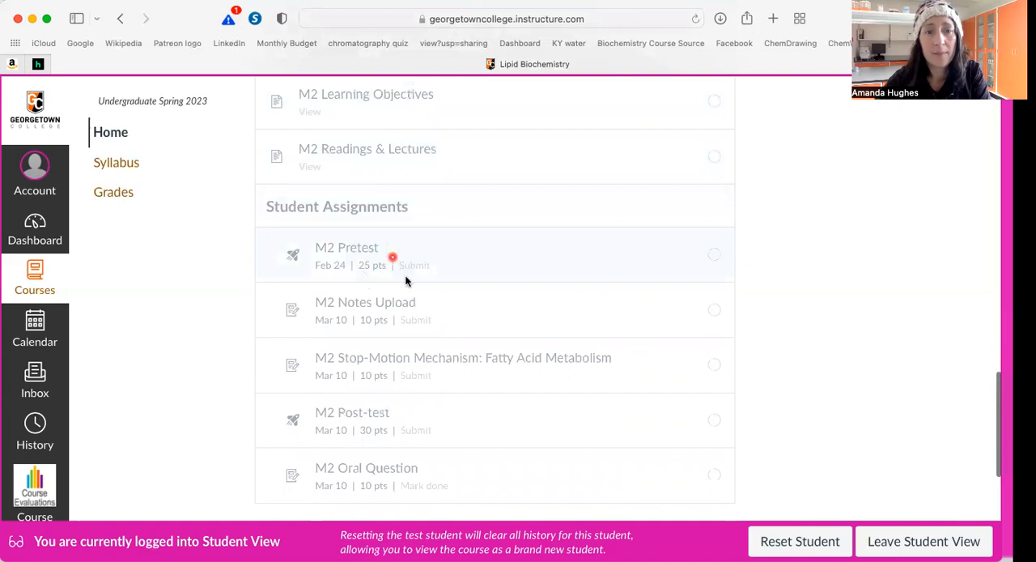
pyautogui.scroll(-3)
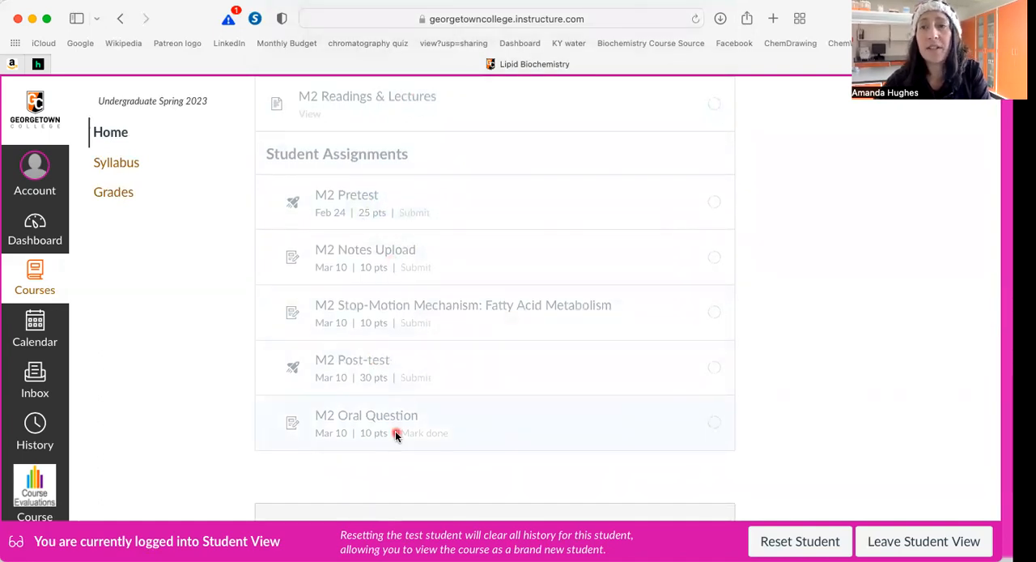
pyautogui.scroll(-3)
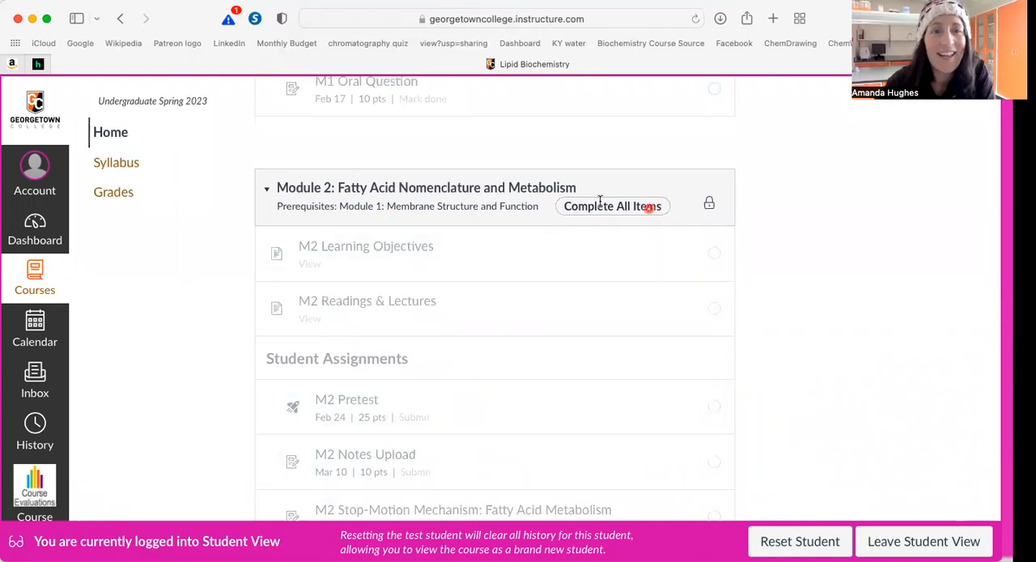
pyautogui.moveTo(362, 209)
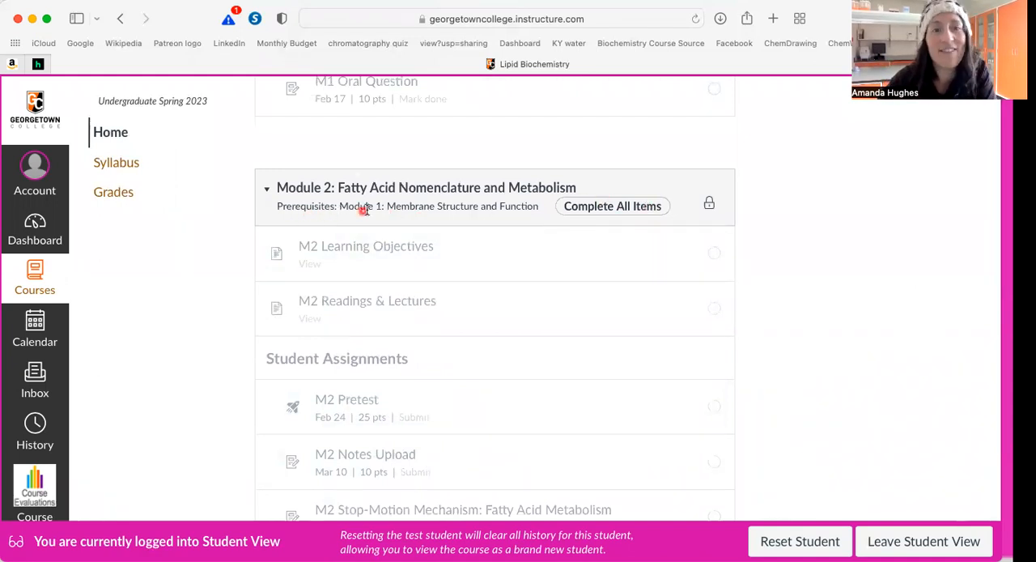
pyautogui.moveTo(502, 214)
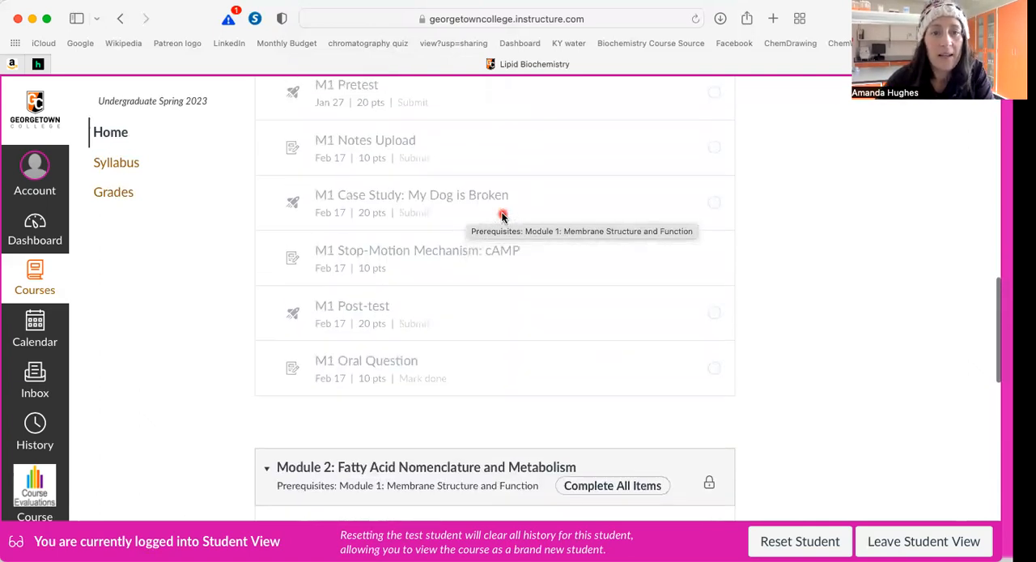
pyautogui.scroll(-3)
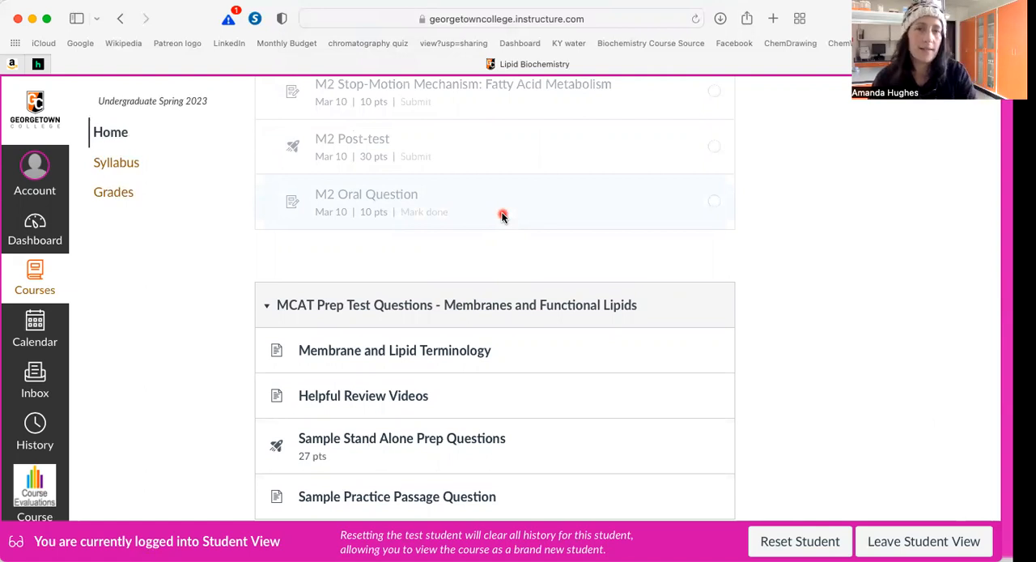
# Scroll the Modules page while the MCAT Prep Test Questions items remain in view
pyautogui.scroll(-3)
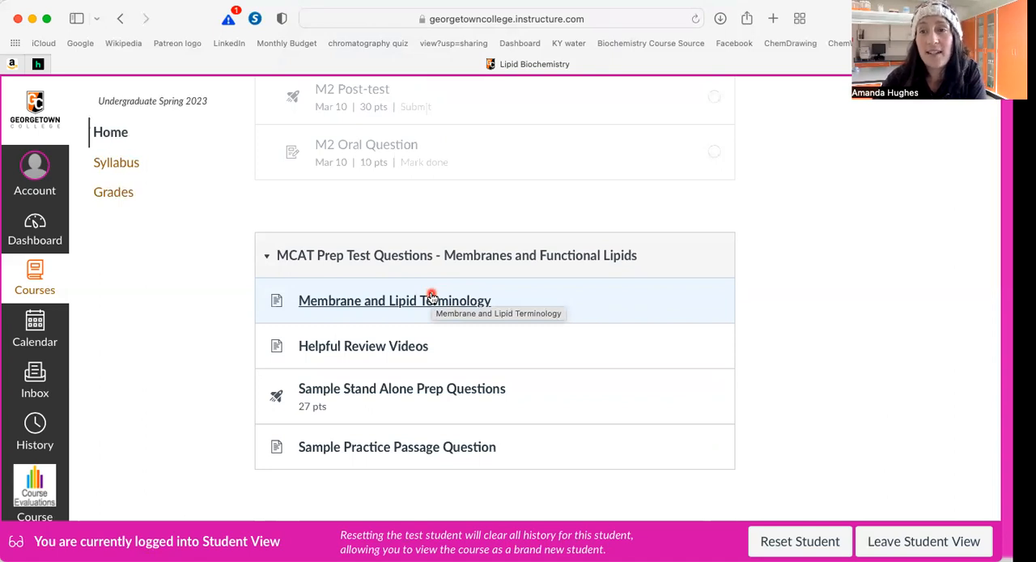
pyautogui.moveTo(566, 408)
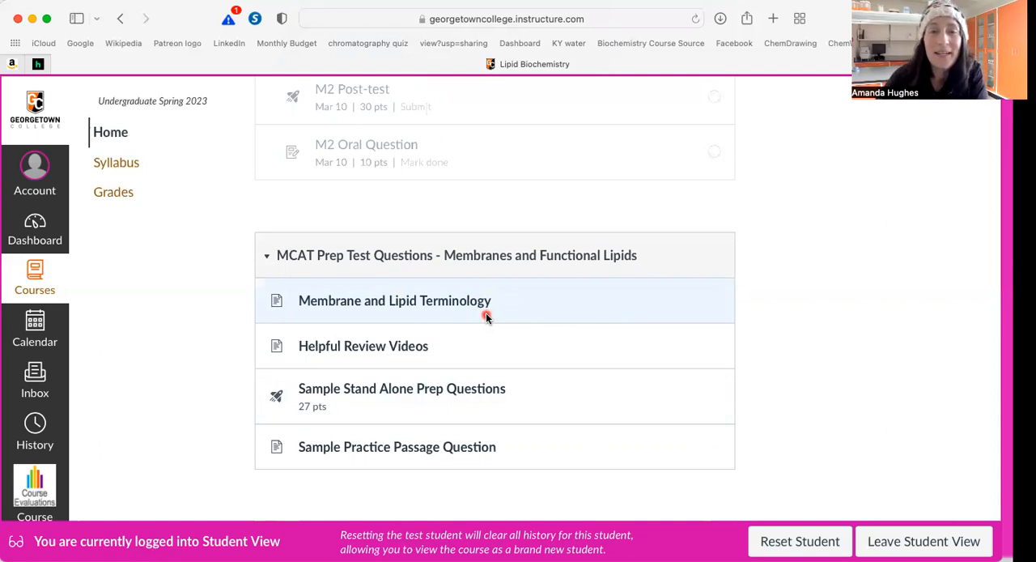
pyautogui.moveTo(397, 346)
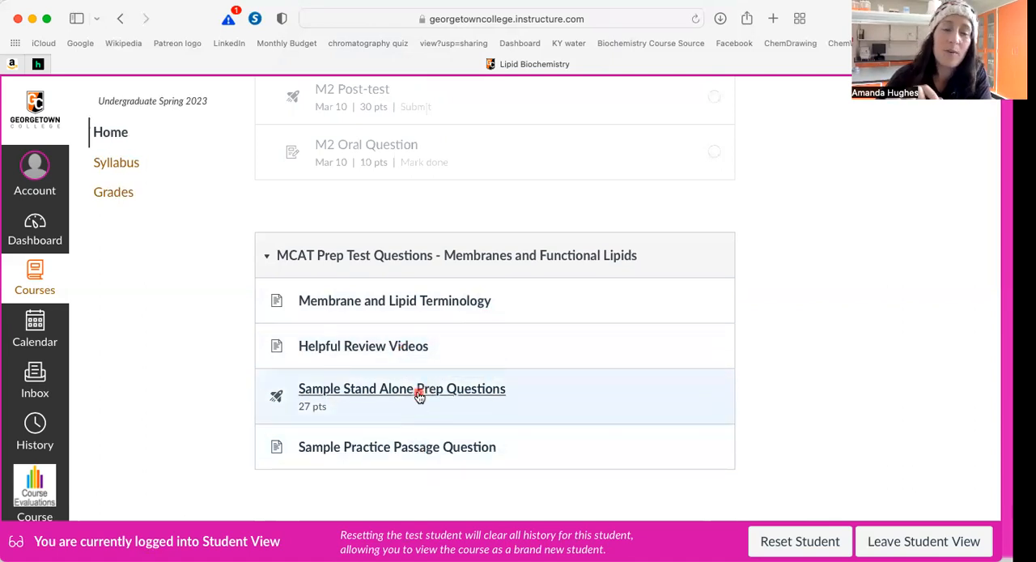
pyautogui.moveTo(418, 395)
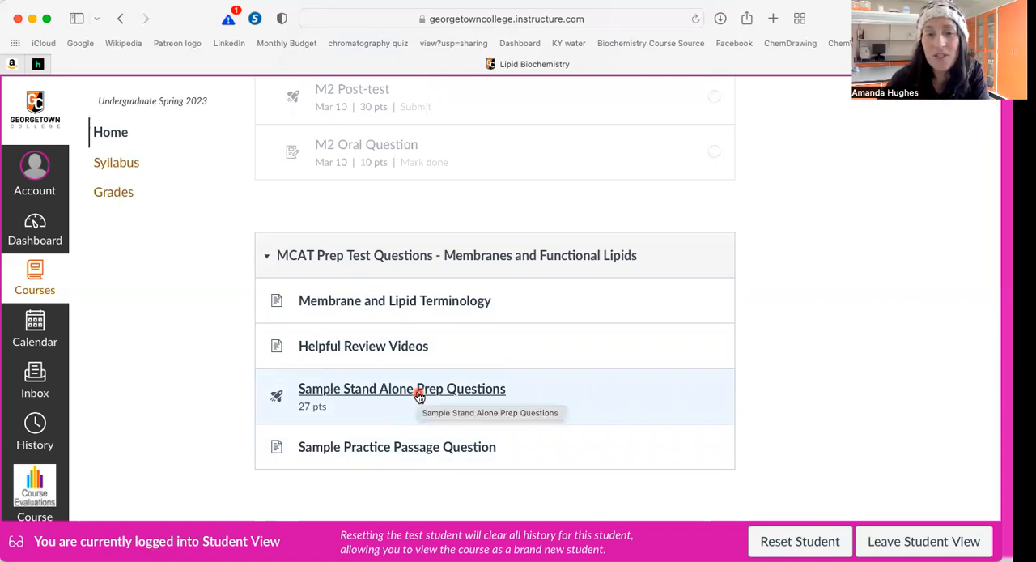
pyautogui.moveTo(413, 452)
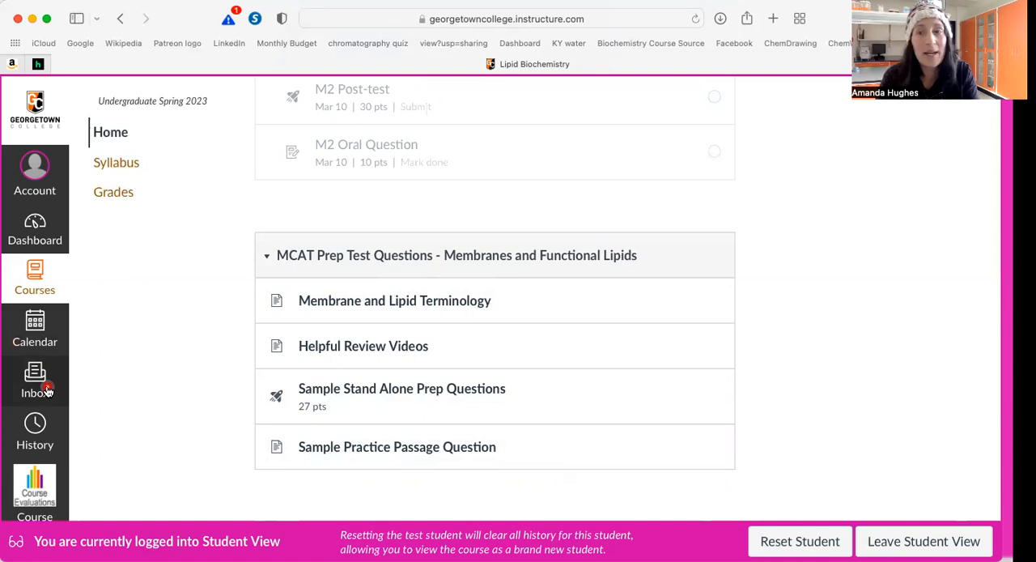
pyautogui.moveTo(145, 429)
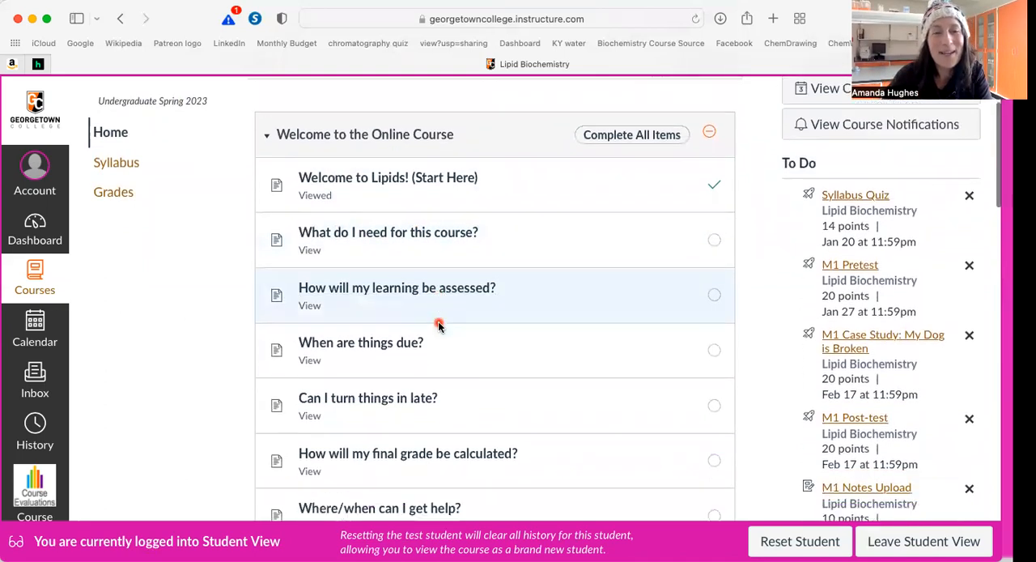
# Scroll past the Welcome to the Online Course items to Module 1's locked student assignments
pyautogui.scroll(-3)
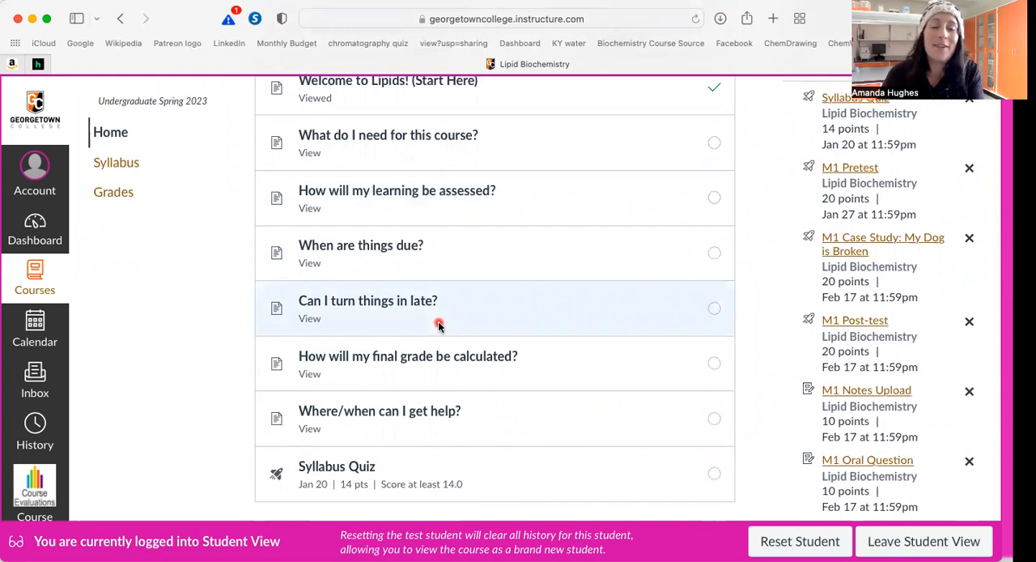
pyautogui.scroll(-3)
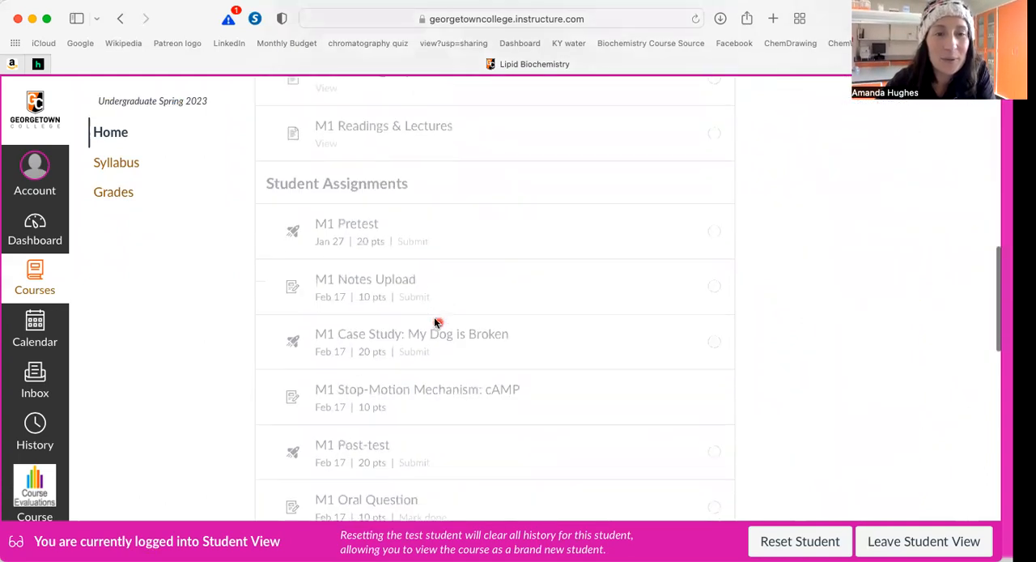